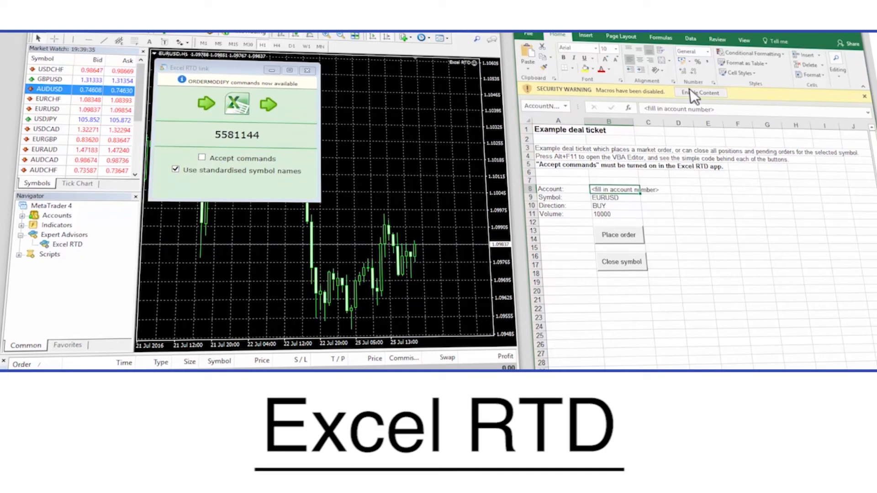
# - Enable the deal ticket workbook's macros and enter account number 5581 into the Account cell
pyautogui.click(701, 93)
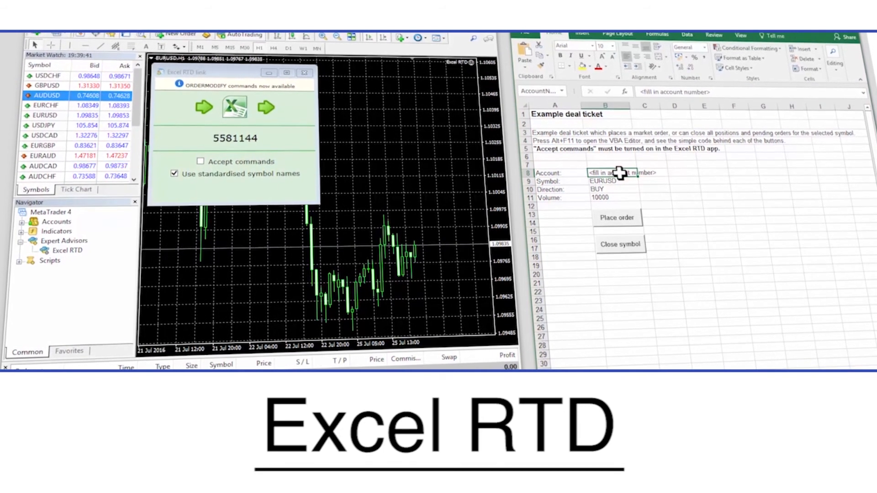
pyautogui.write('5581')
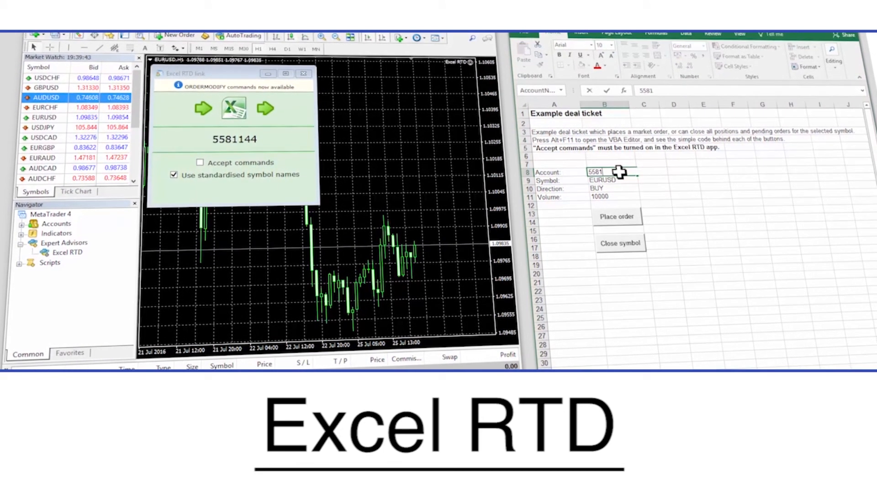
pyautogui.click(604, 179)
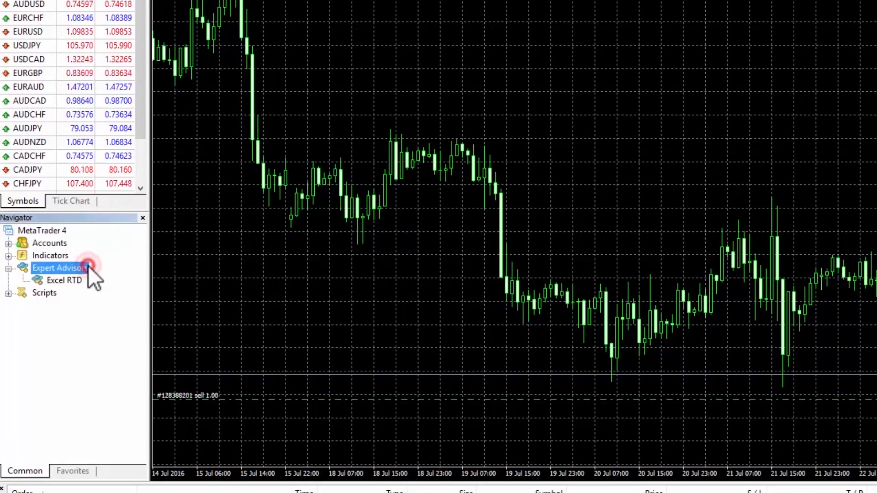
# - Attach the Excel RTD expert advisor from the Navigator to the EURUSD chart and confirm
pyautogui.click(62, 280)
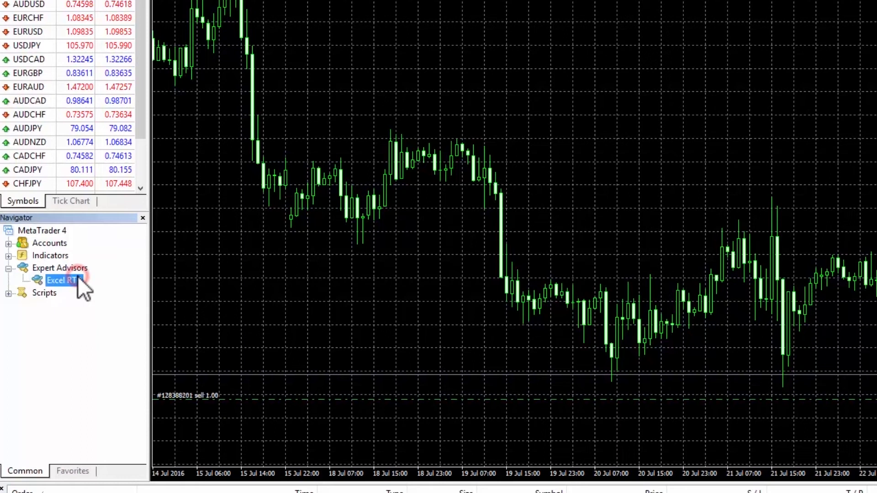
pyautogui.doubleClick(60, 281)
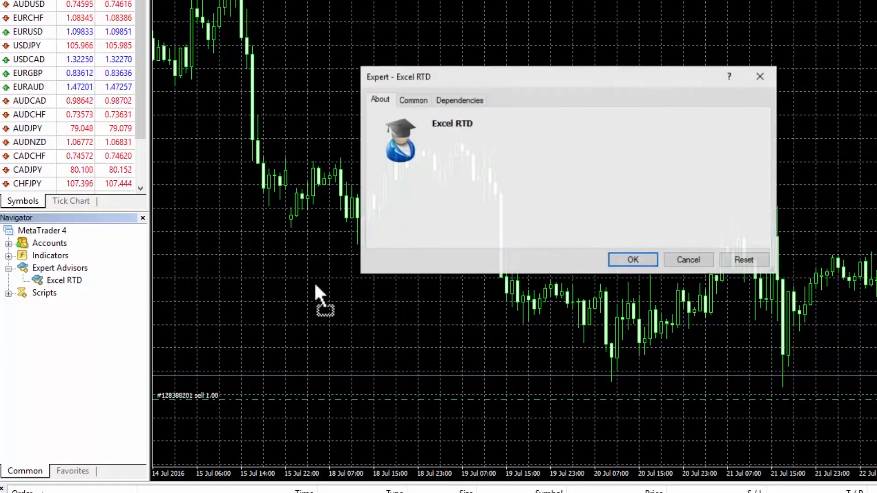
pyautogui.click(413, 100)
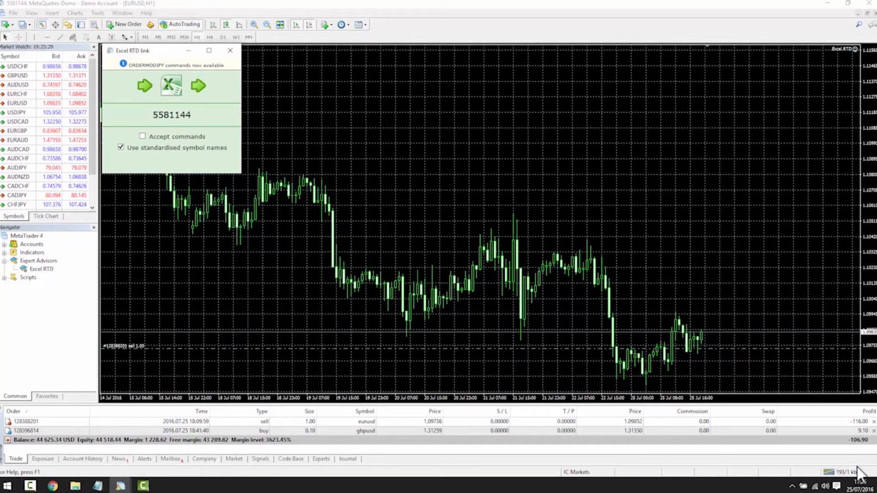
pyautogui.moveTo(665, 389)
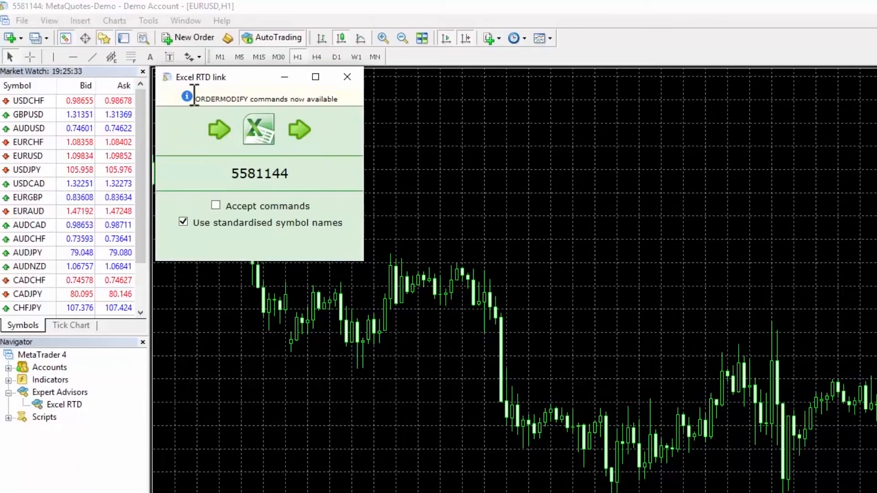
pyautogui.click(166, 76)
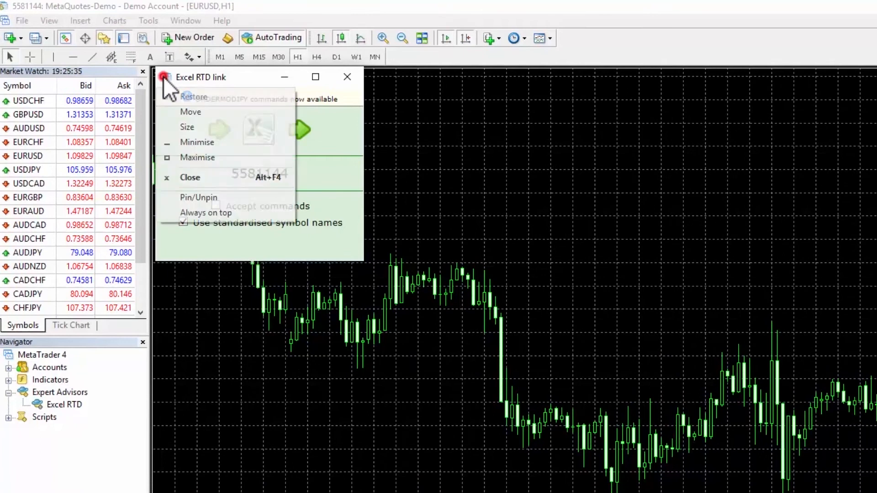
pyautogui.moveTo(198, 198)
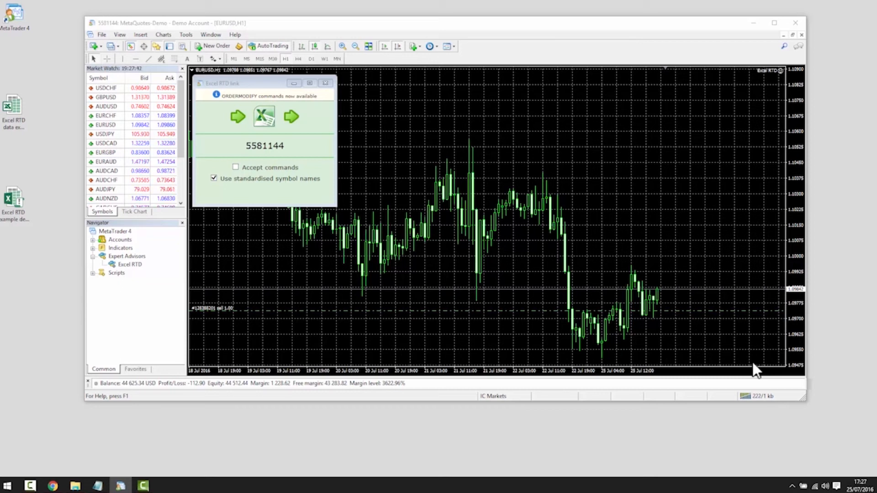
pyautogui.moveTo(745, 367)
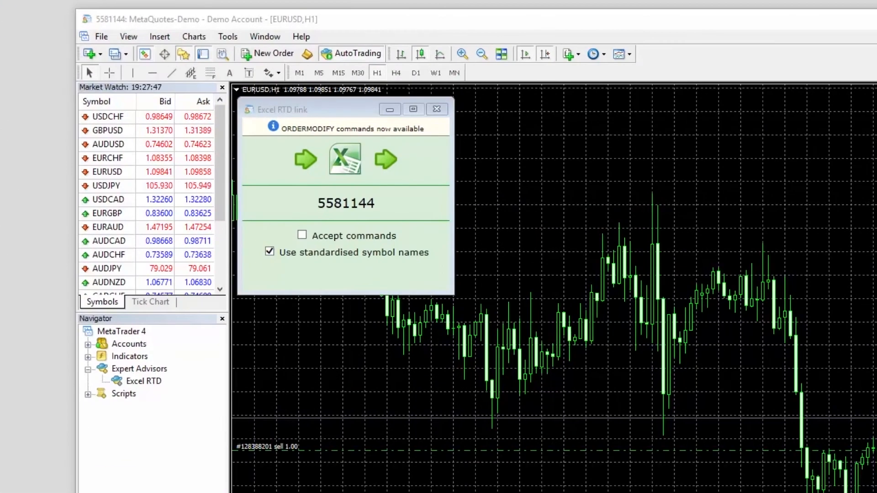
pyautogui.moveTo(411, 265)
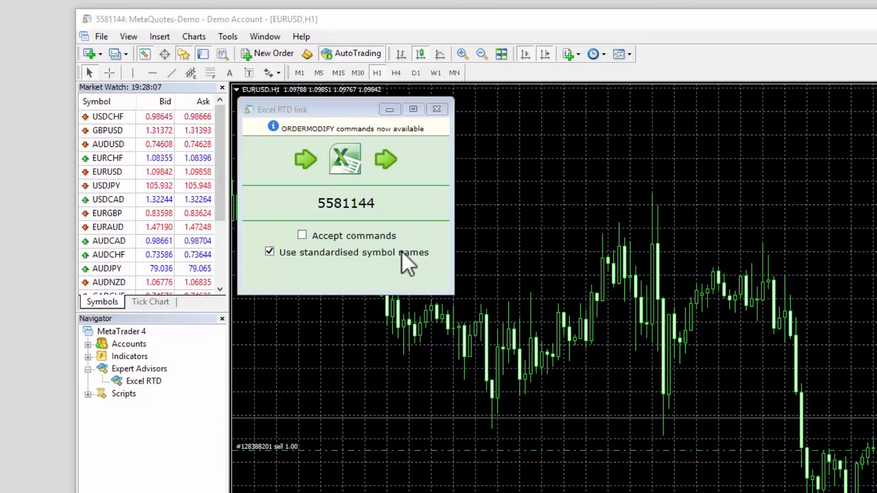
pyautogui.moveTo(391, 257)
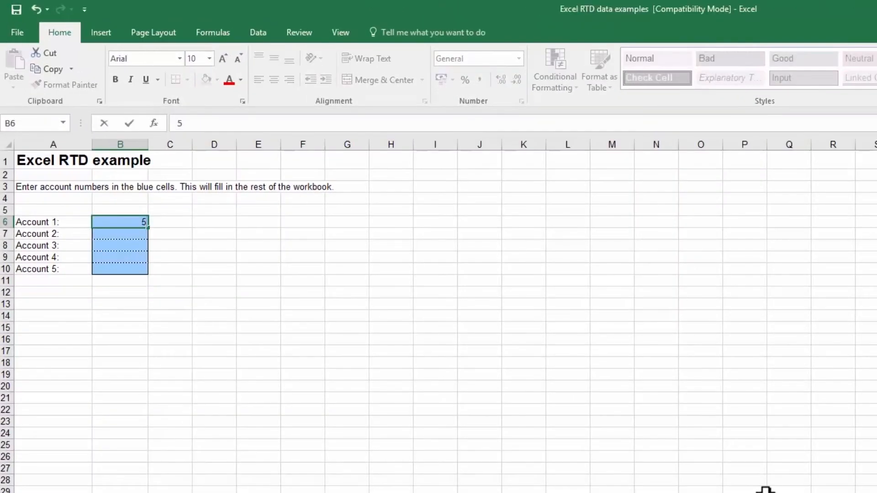
# - Enter the account number into the Account 1 cell B6 on the Accounts sheet
pyautogui.write('58')
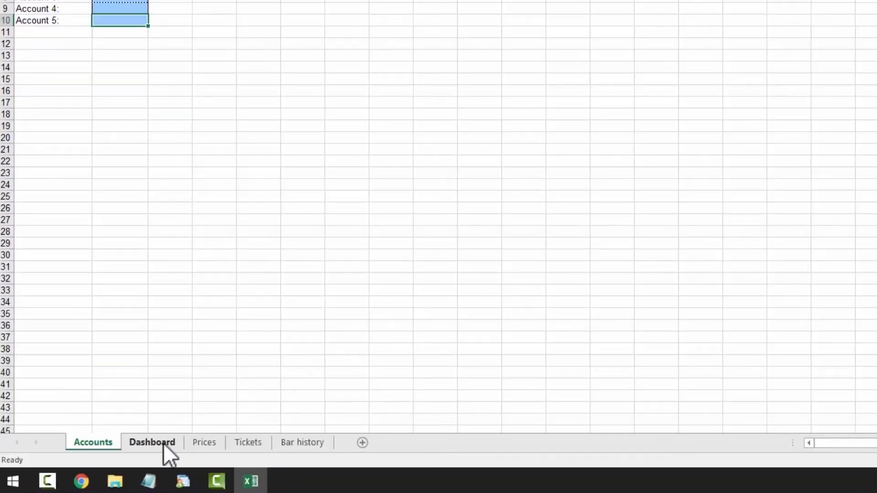
pyautogui.click(152, 442)
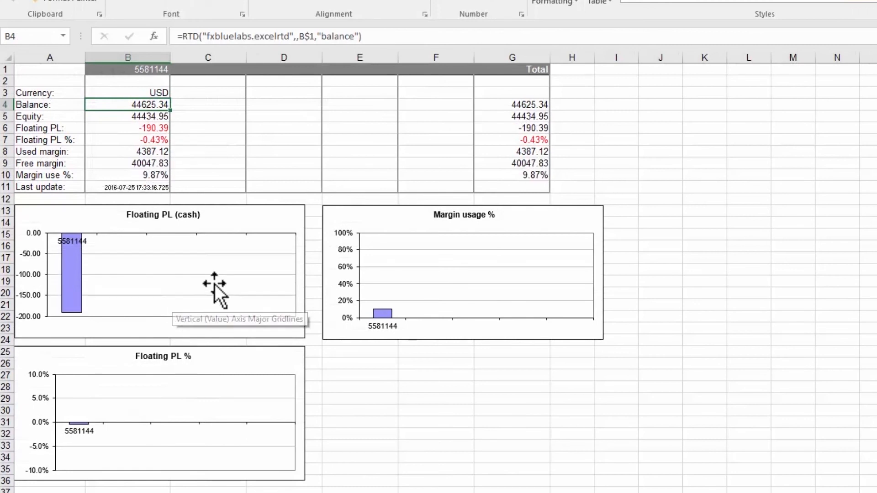
pyautogui.moveTo(258, 285)
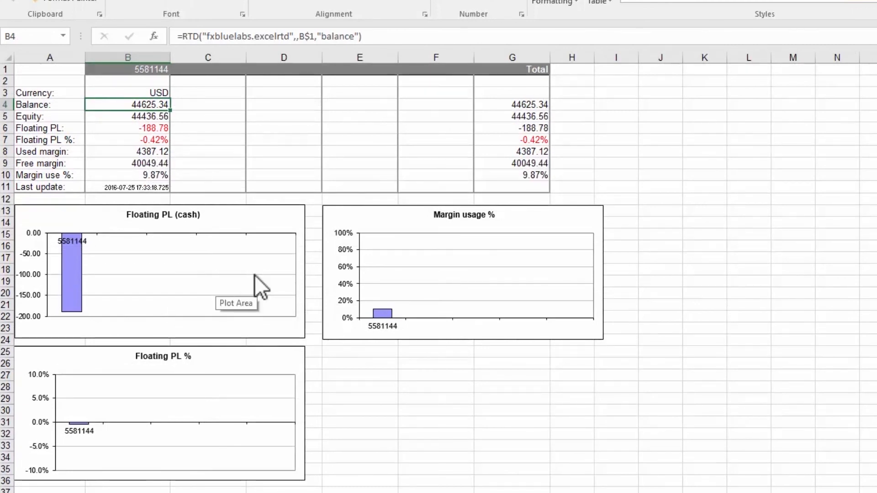
pyautogui.moveTo(195, 167)
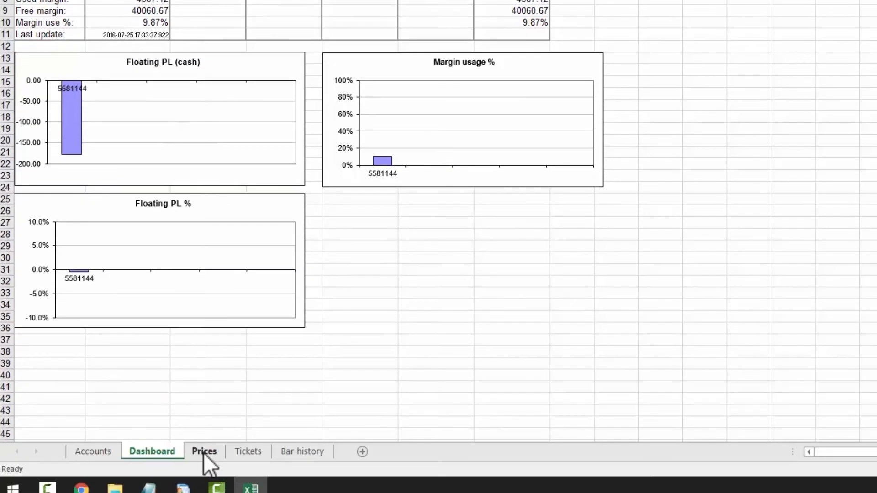
# - View the live Prices sheet, the Tickets sheet of open trades, then the Bar history sheet
pyautogui.click(204, 451)
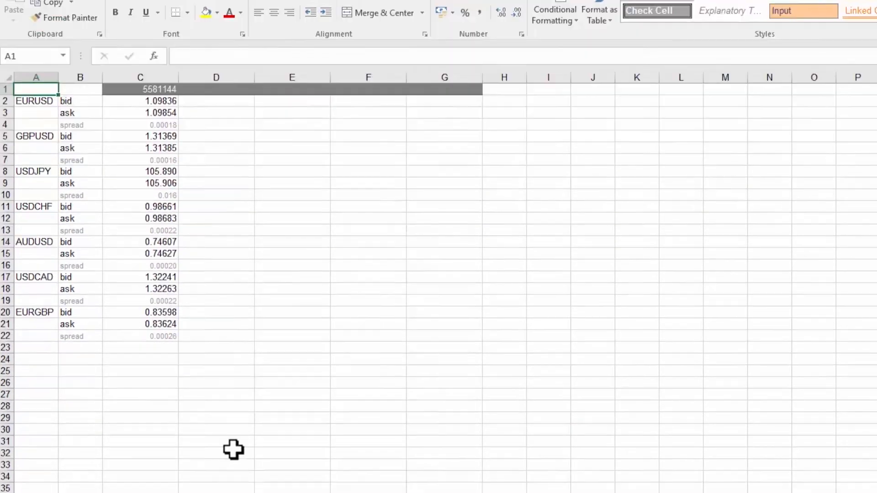
pyautogui.click(164, 460)
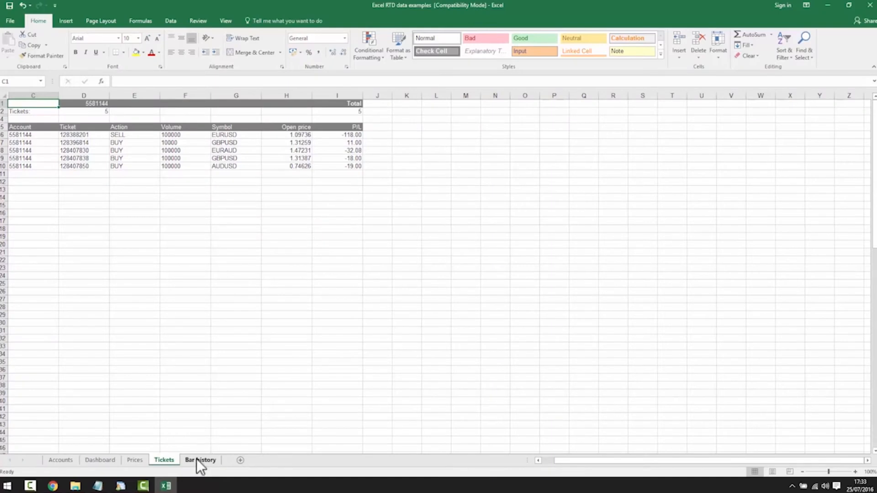
pyautogui.click(199, 460)
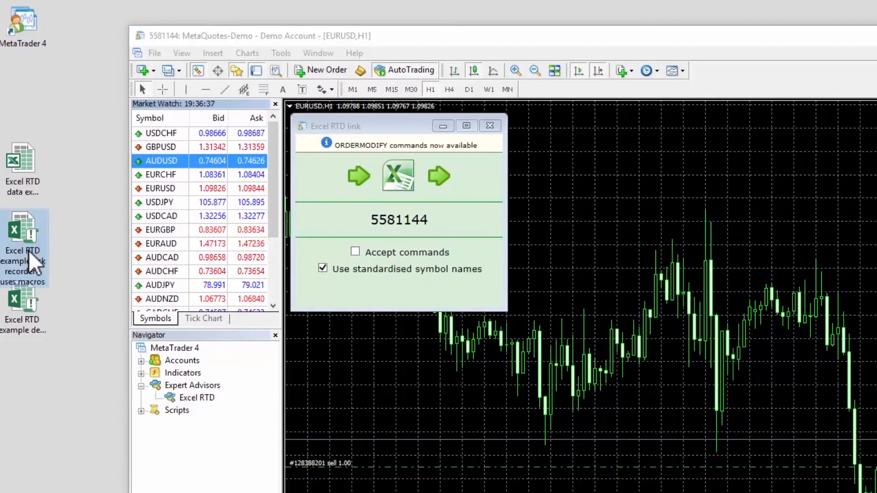
# - Launch the tick recorder workbook, enable its macros and enter account 55811 in B6
pyautogui.doubleClick(20, 232)
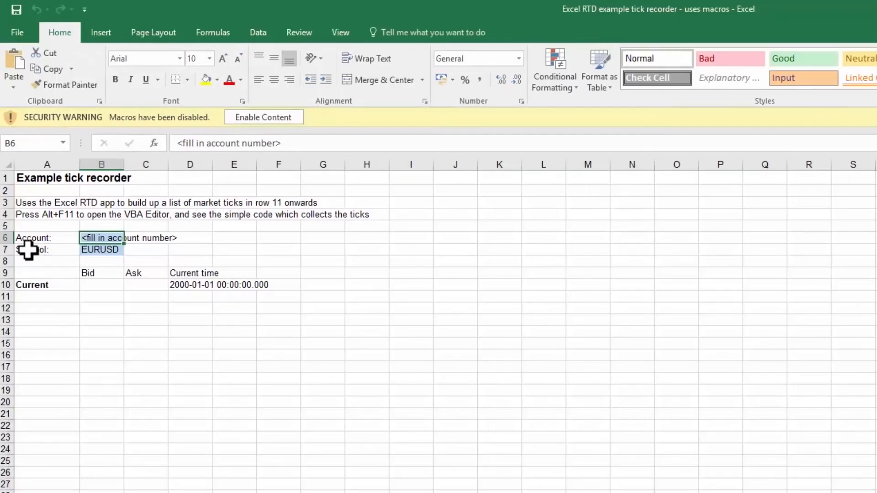
pyautogui.moveTo(30, 252)
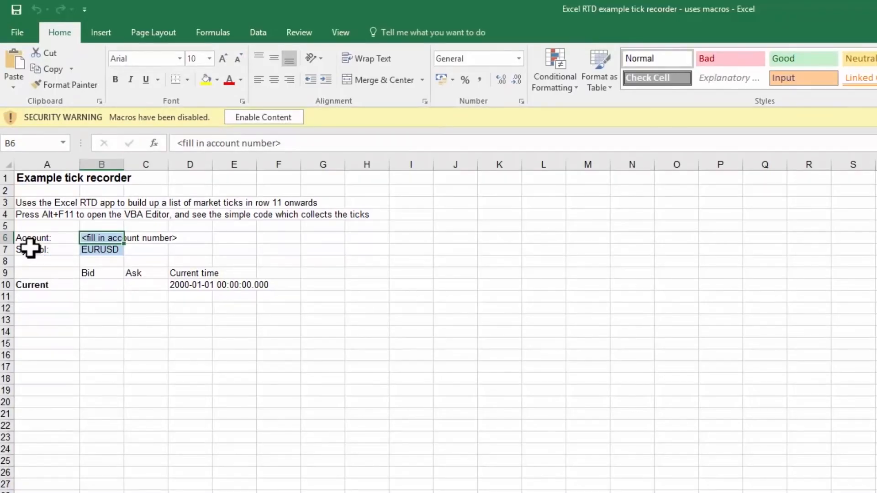
pyautogui.moveTo(273, 135)
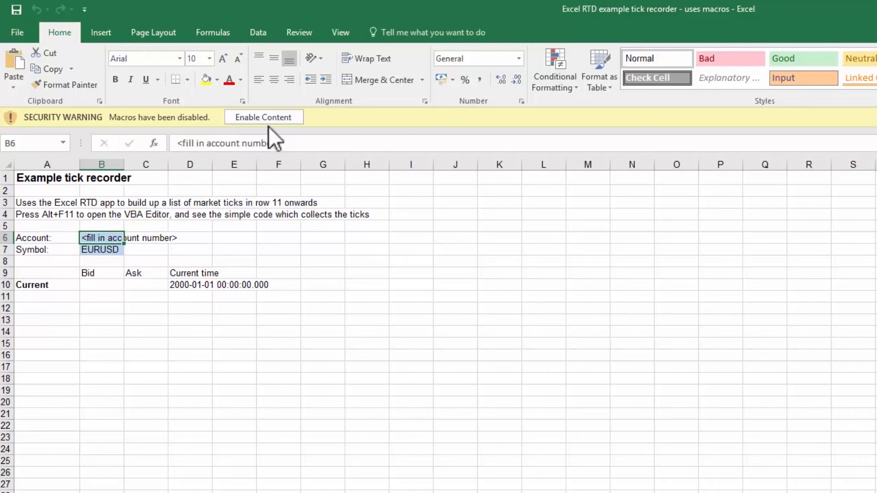
pyautogui.moveTo(282, 130)
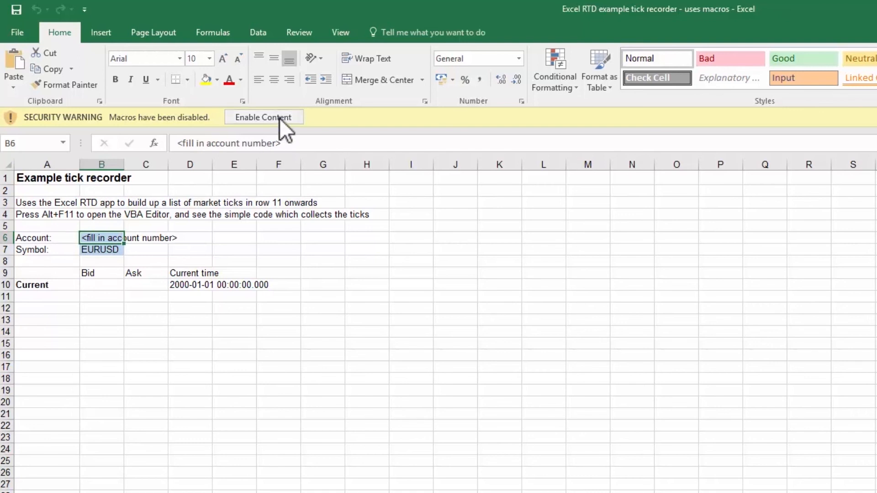
pyautogui.click(264, 116)
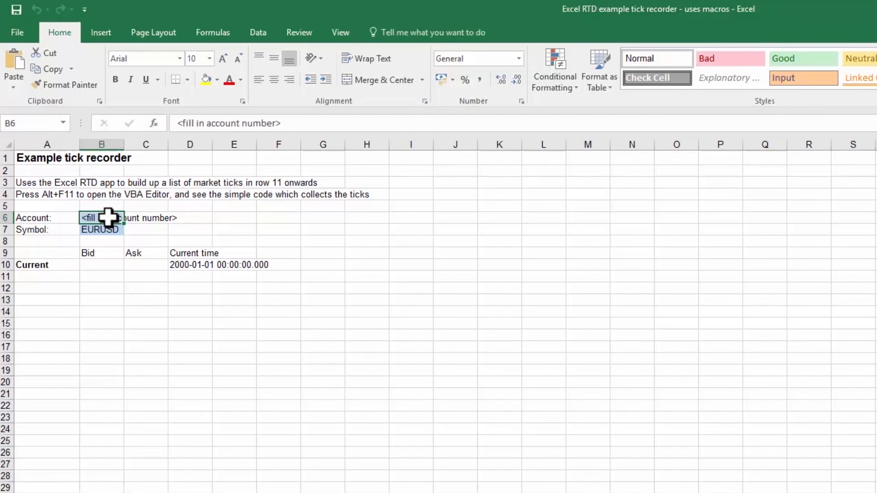
pyautogui.write('55811')
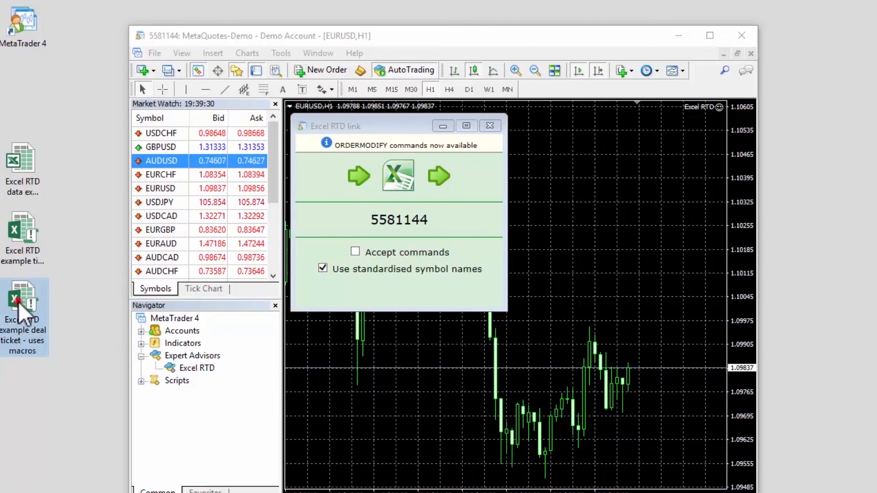
# - Launch the deal ticket workbook beside MetaTrader and begin the account number in B8
pyautogui.doubleClick(23, 300)
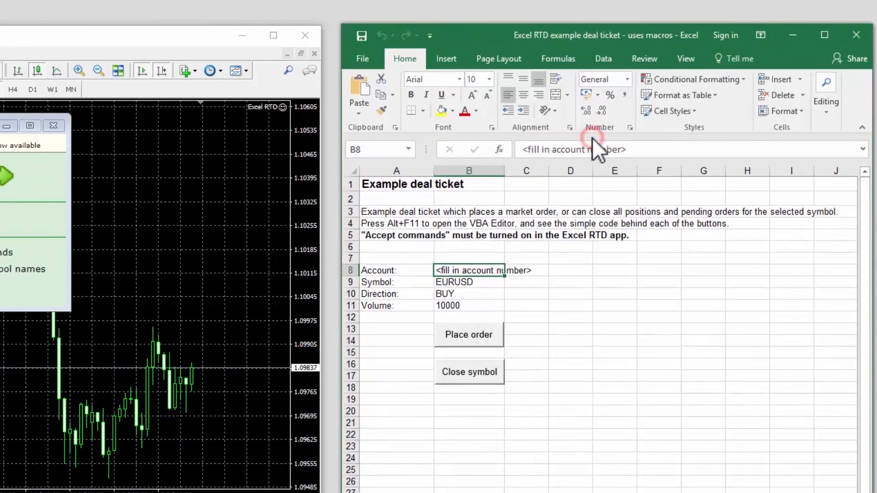
pyautogui.click(480, 270)
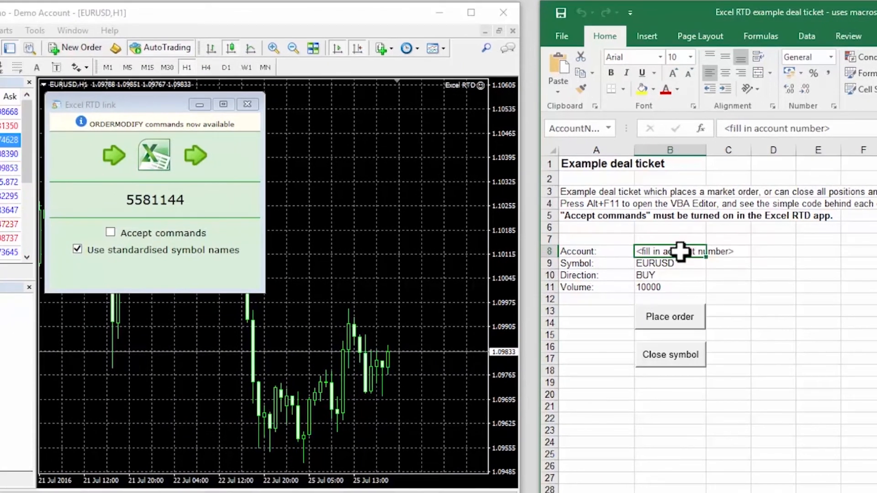
pyautogui.write('5581144')
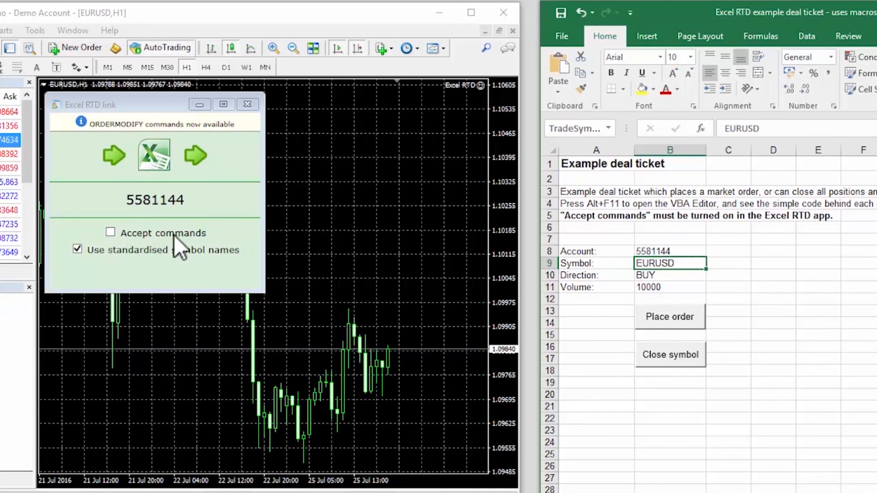
# - Tick Accept commands in the Excel RTD link and place the 10000 EURUSD buy order
pyautogui.click(109, 233)
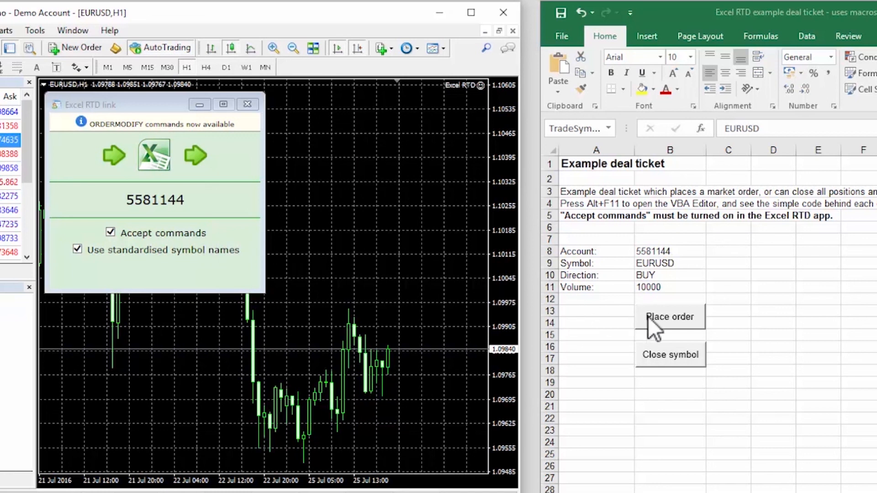
pyautogui.click(677, 319)
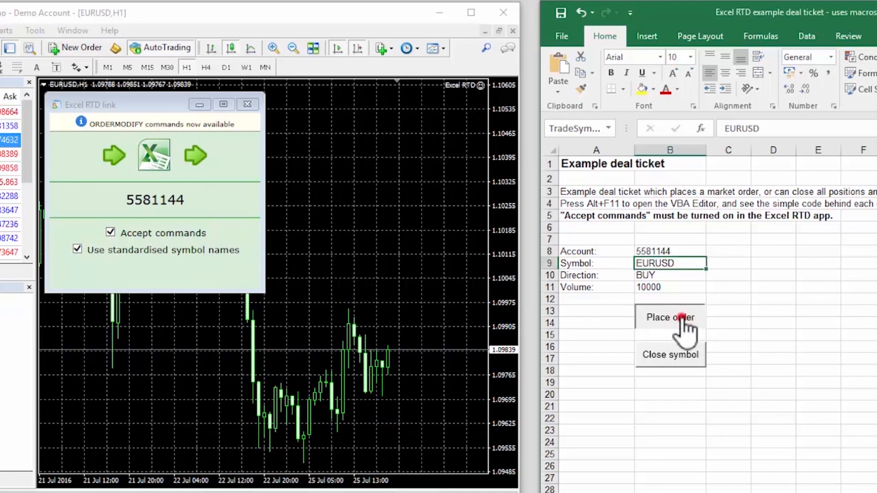
pyautogui.click(671, 318)
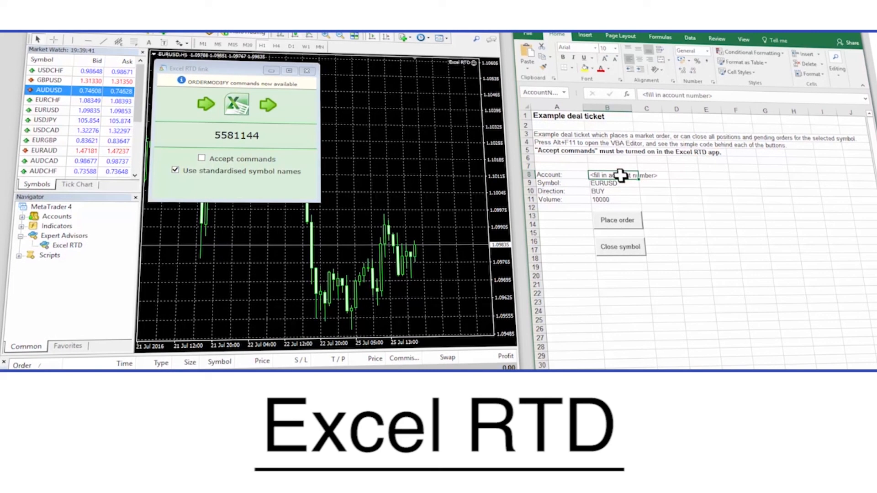
# - Enter account 5581144 into the deal ticket's cell B8 and confirm the entry
pyautogui.write('55811')
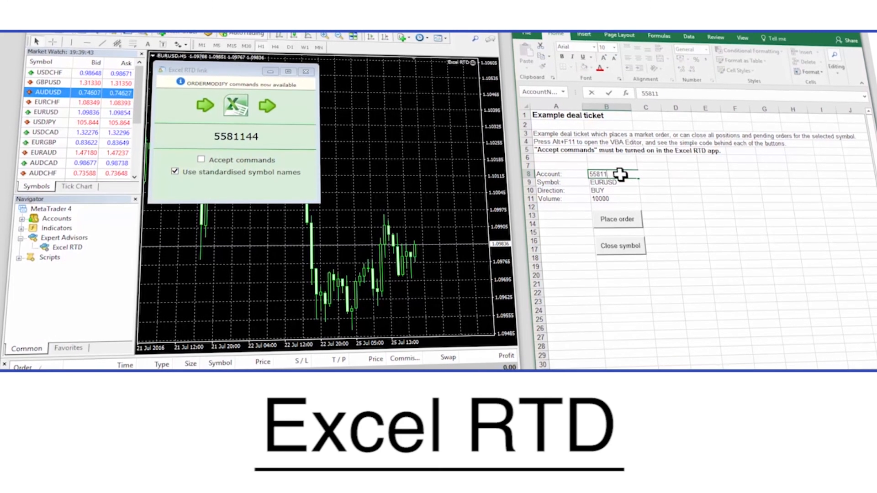
pyautogui.click(610, 181)
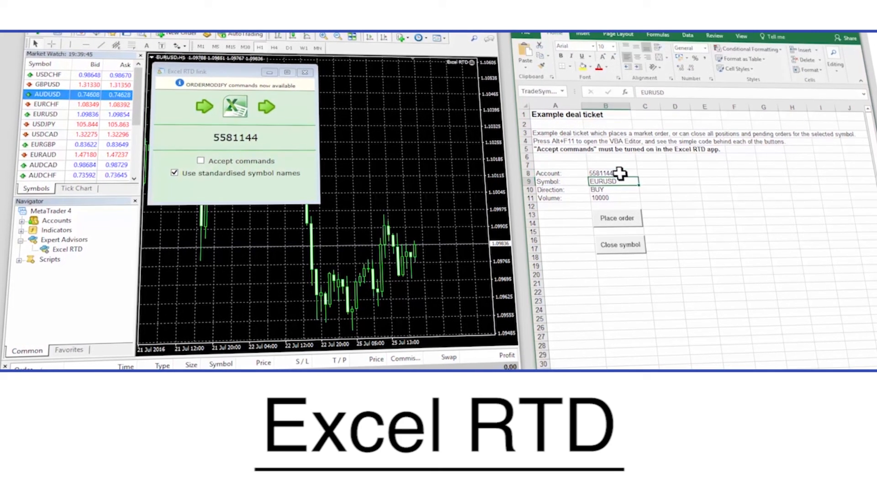